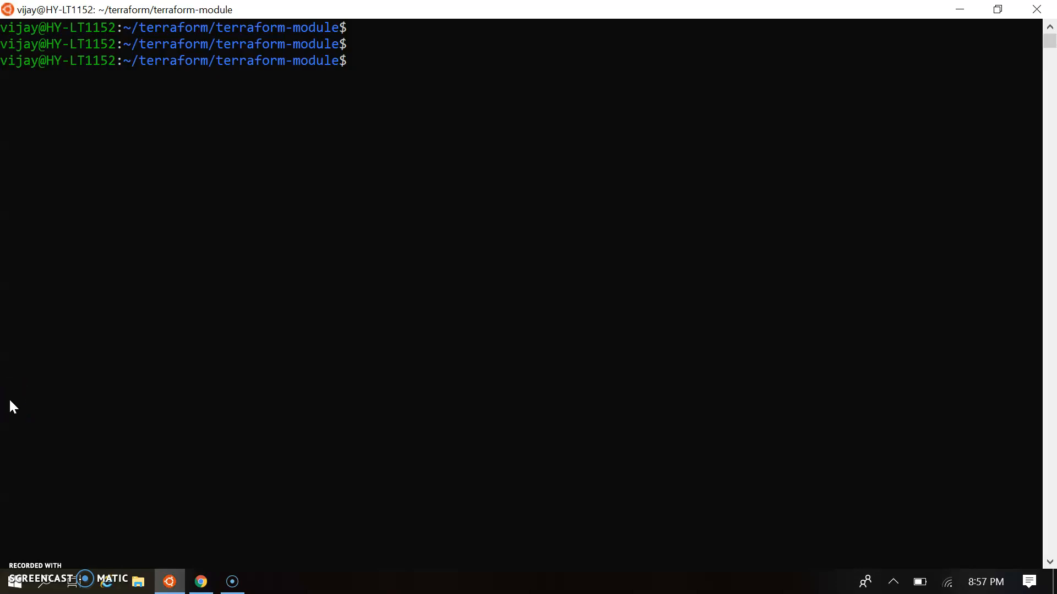
- List the terraform-module folder's contents with ls
type("ls")
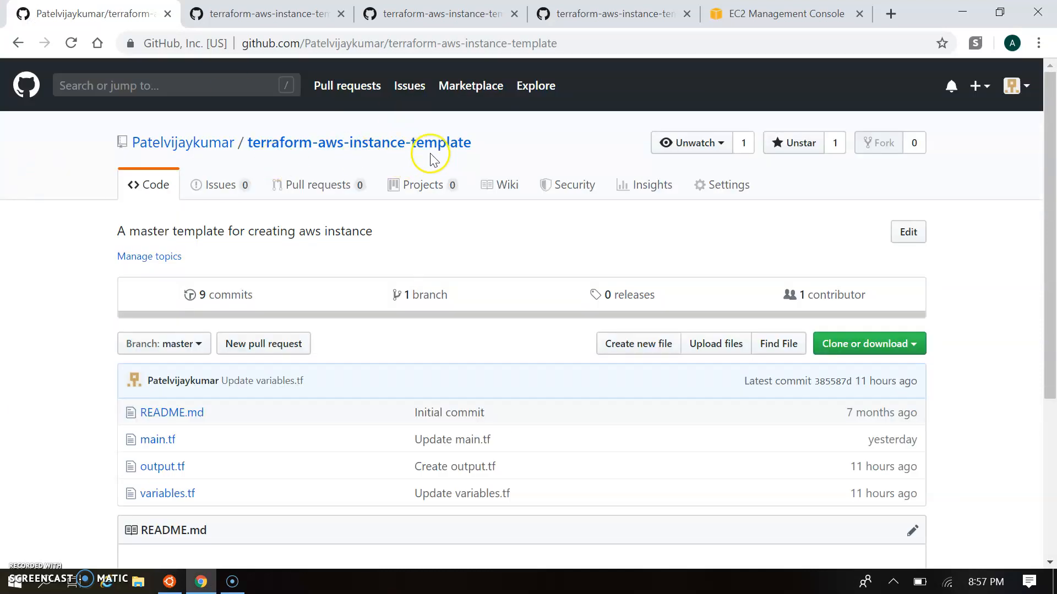
mouse_move(489, 153)
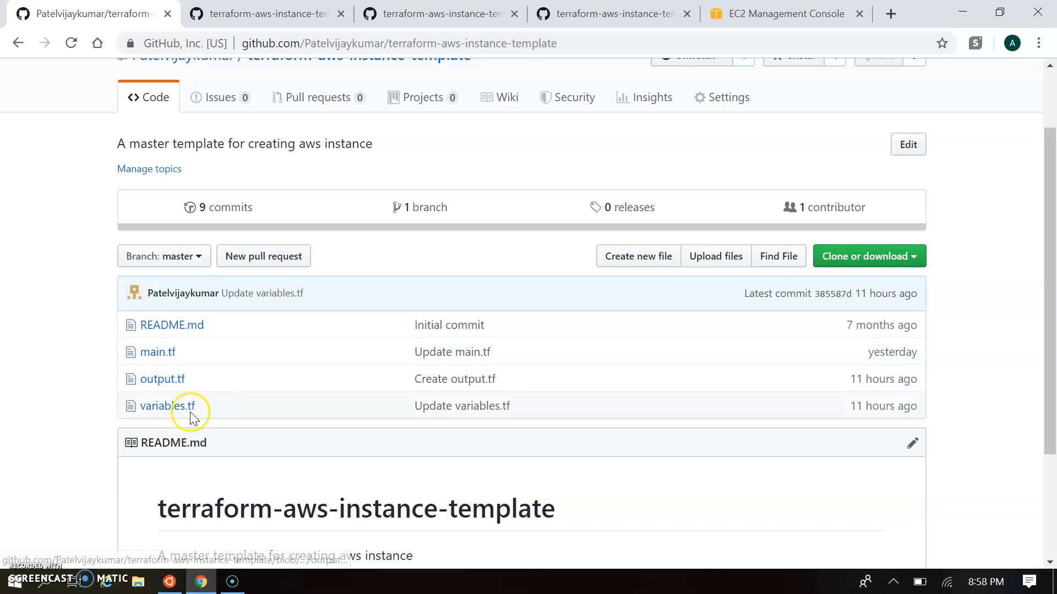
mouse_move(249, 426)
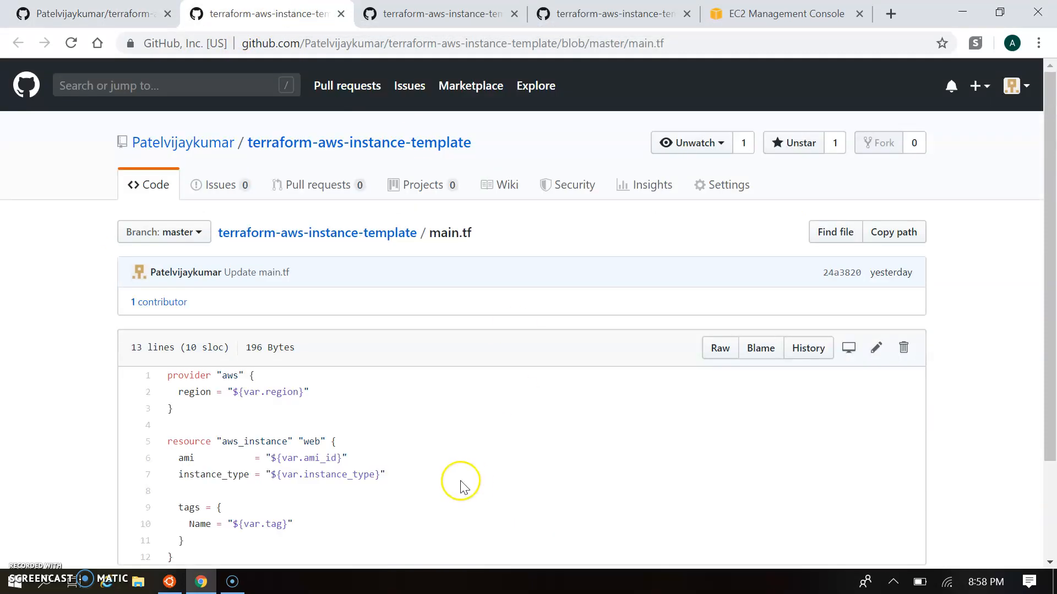
- Scroll through main.tf's aws_instance resource and its region, ami_id and instance_type variables
scroll("down", 3)
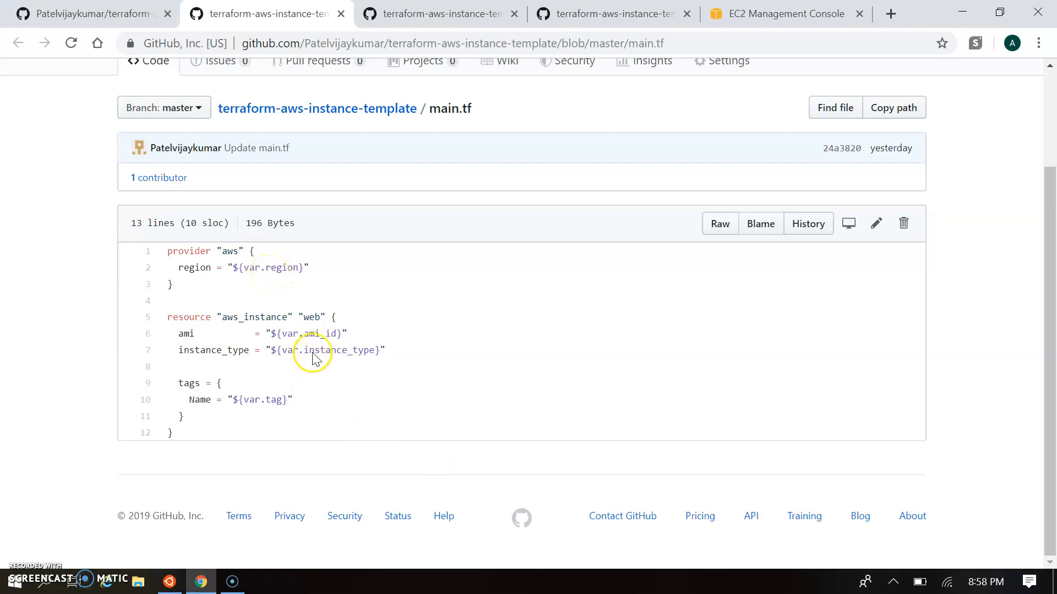
mouse_move(244, 403)
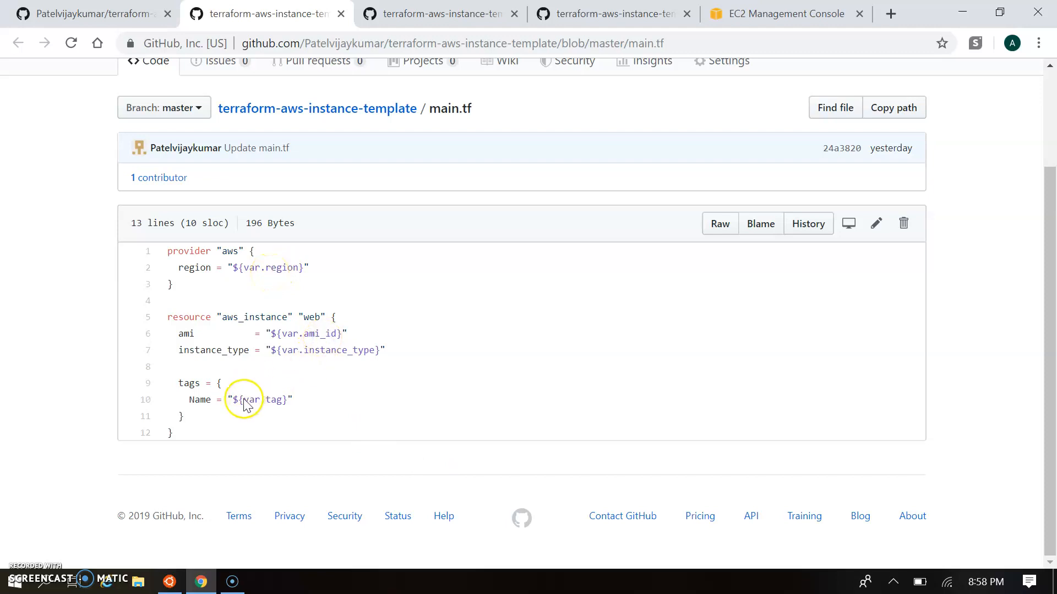
left_click_drag(242, 399, 291, 369)
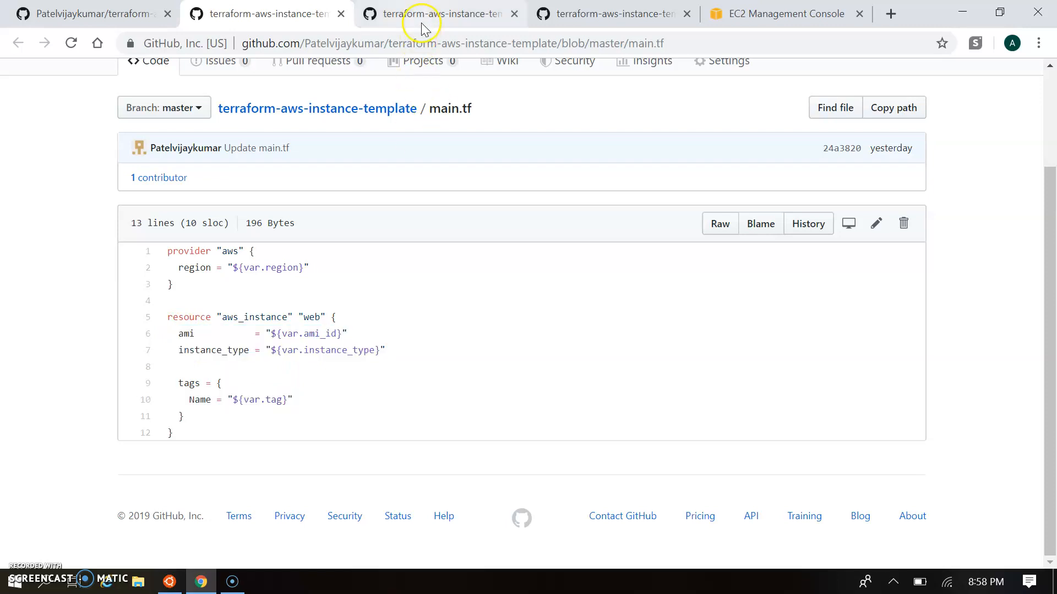
- Review variables.tf's ami_id, region and instance_type declarations, then return to output.tf
left_click(438, 13)
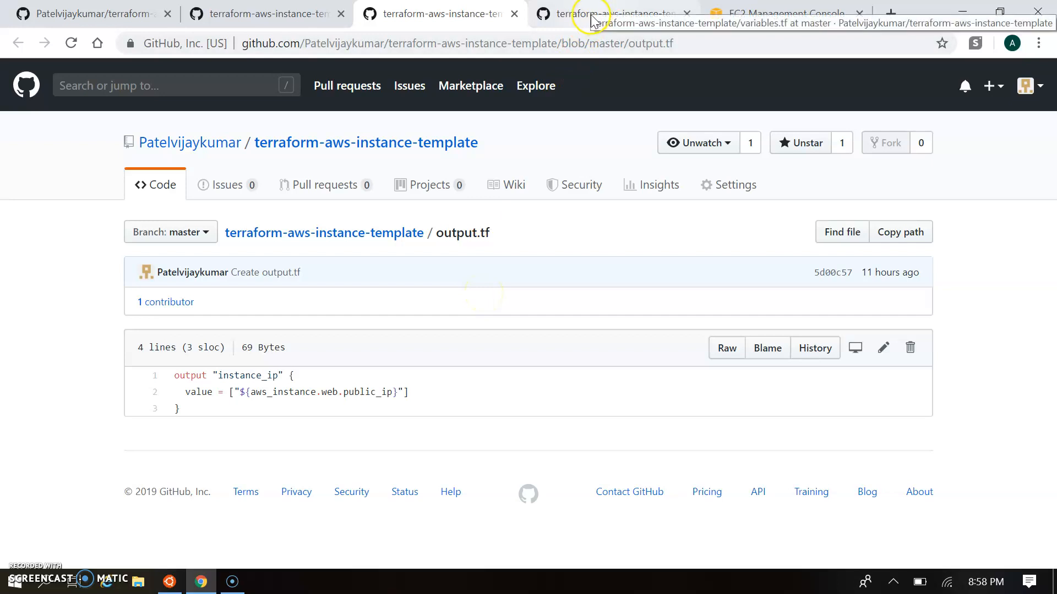
left_click(610, 13)
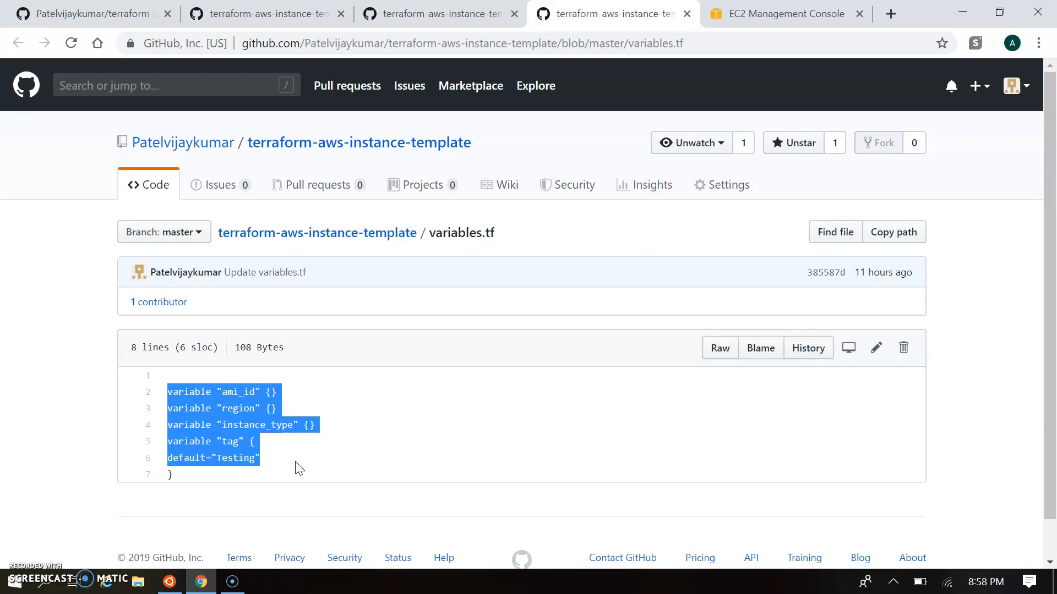
left_click(438, 13)
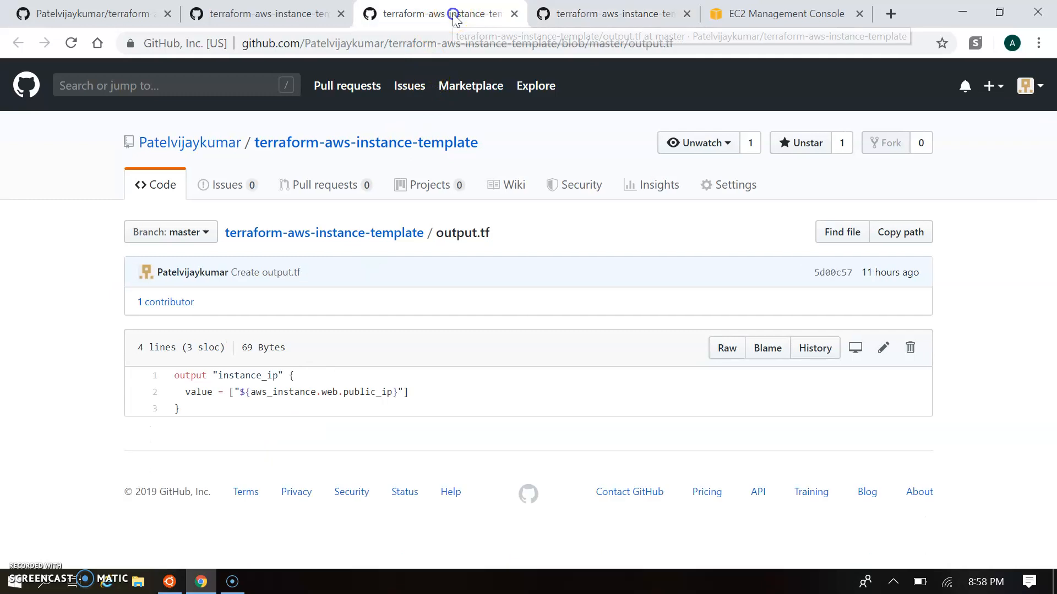
mouse_move(307, 462)
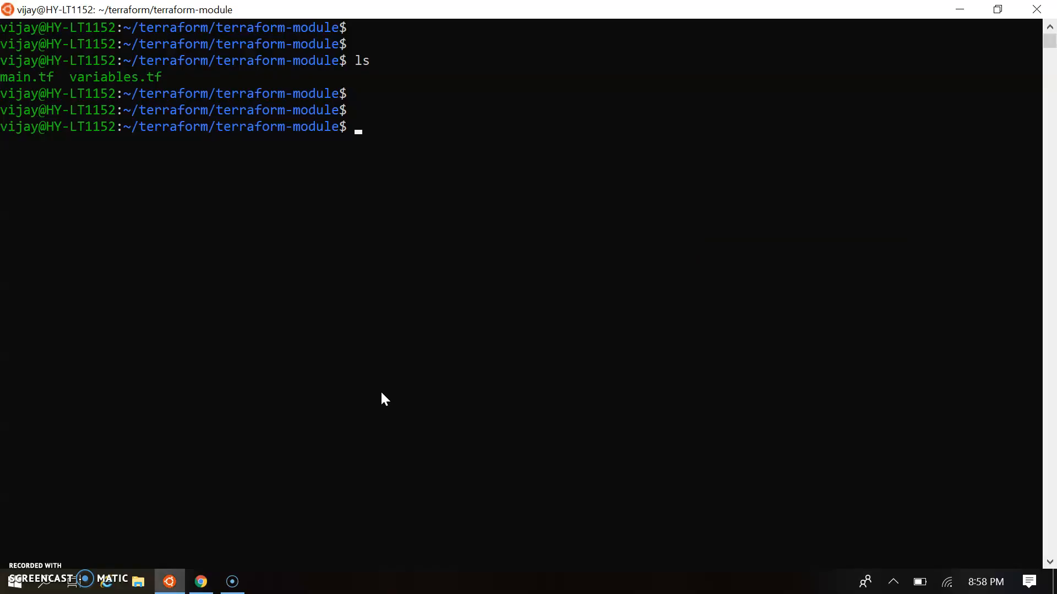
- Display local main.tf, compare output names with GitHub's output.tf, then open variables.tf in vi
type("cat")
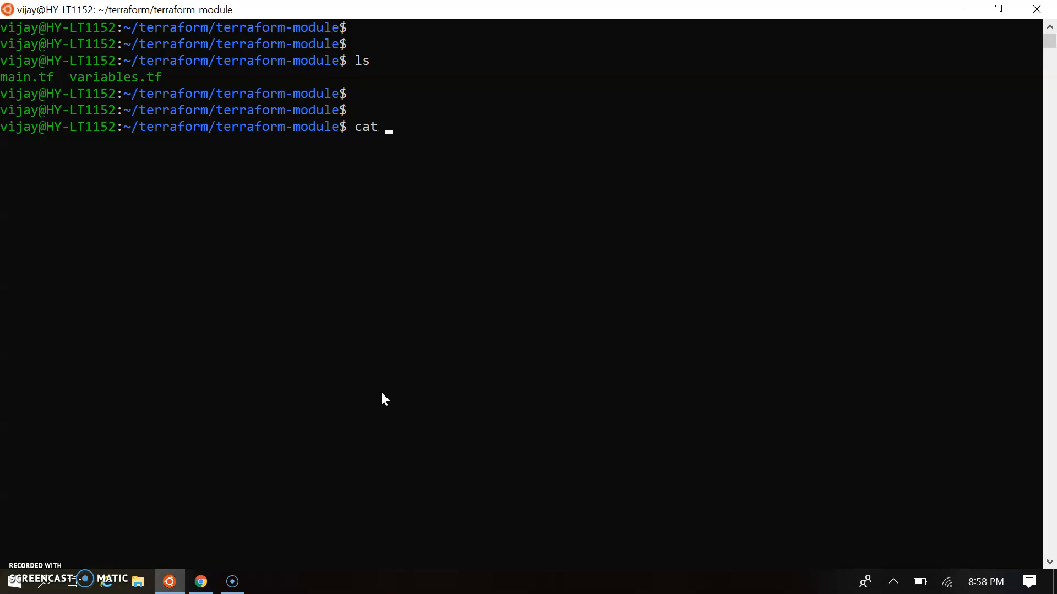
type("main.tf")
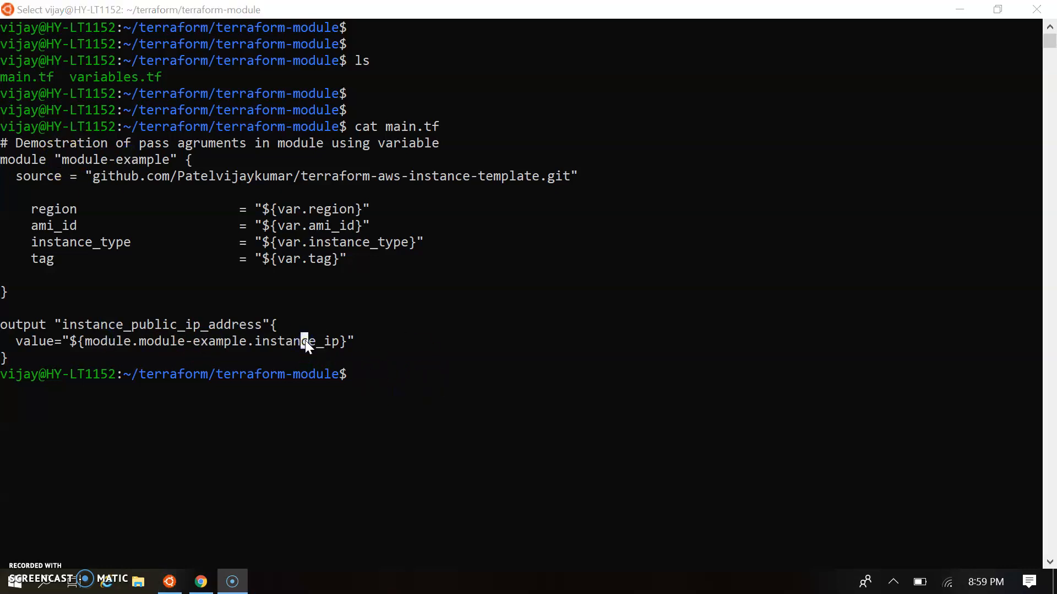
left_click(199, 581)
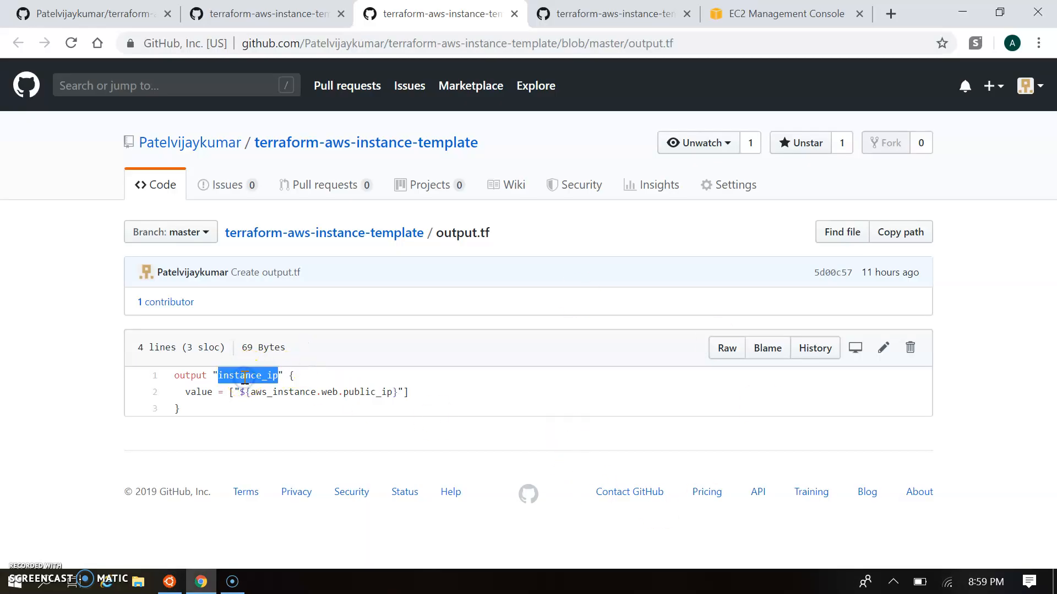
left_click(169, 581)
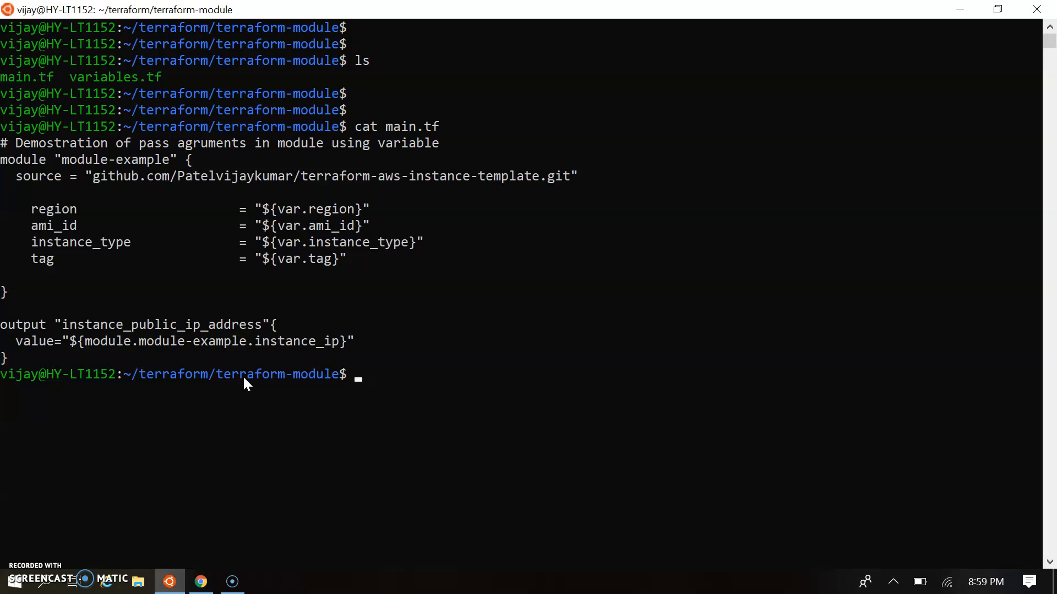
type("vi variables.tf")
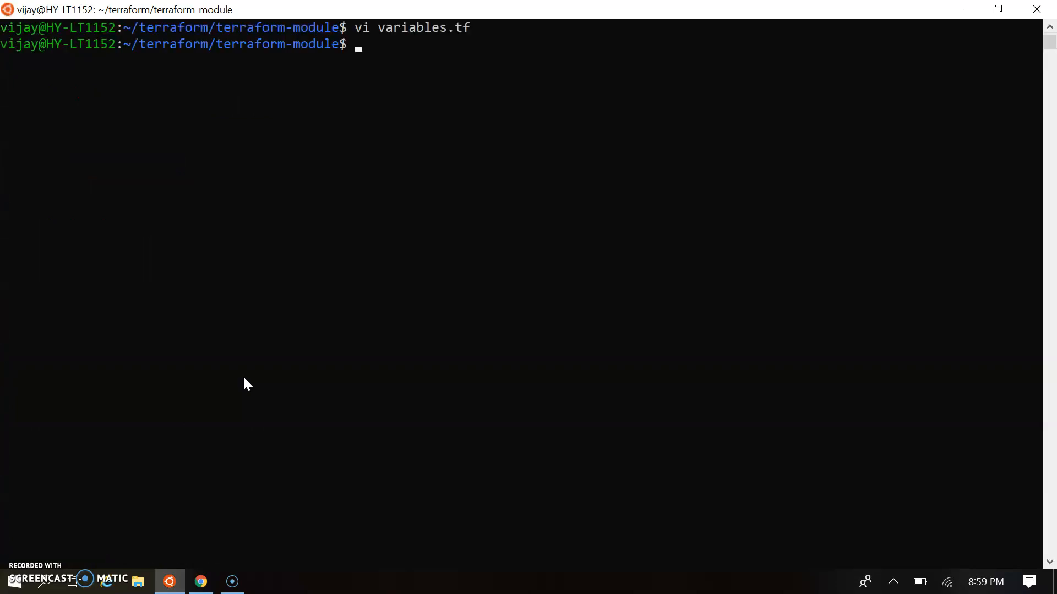
- Run terraform apply and confirm the one-instance plan with 'yes'
type("terraform app")
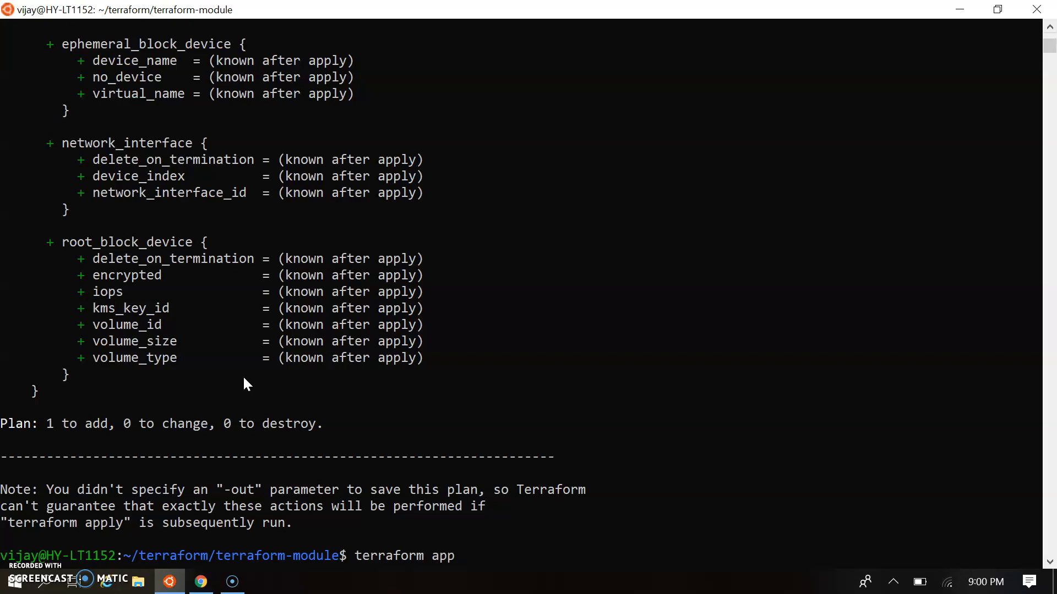
type("ly")
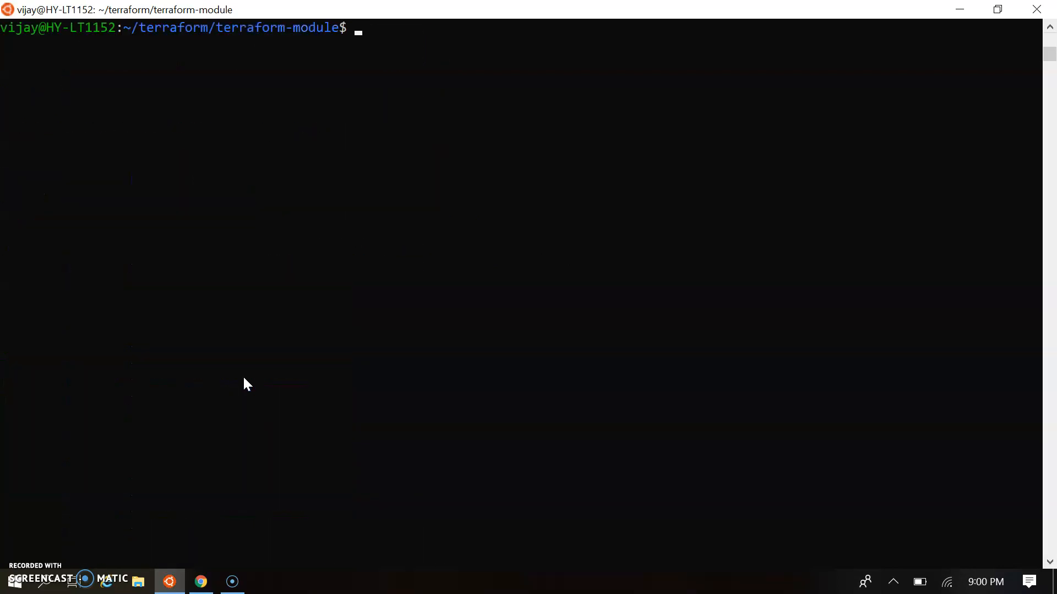
type("terraform apply")
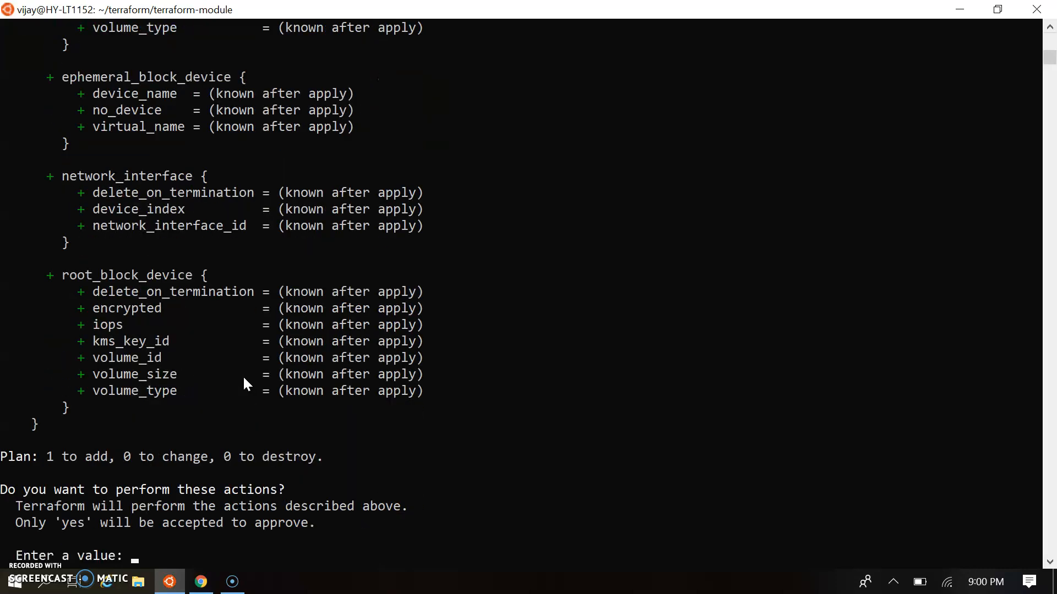
type("yes")
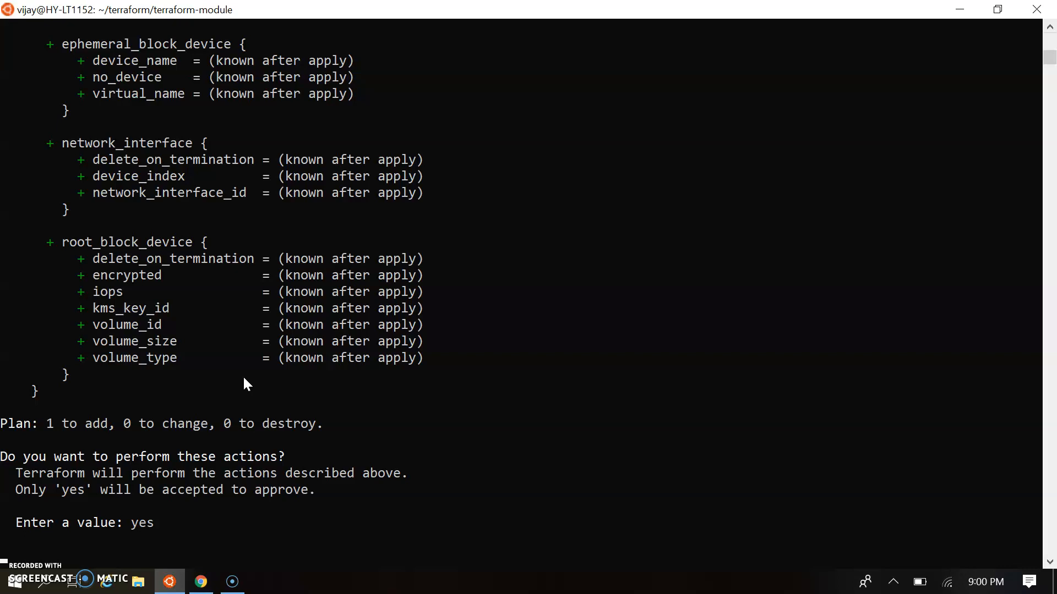
key("Return")
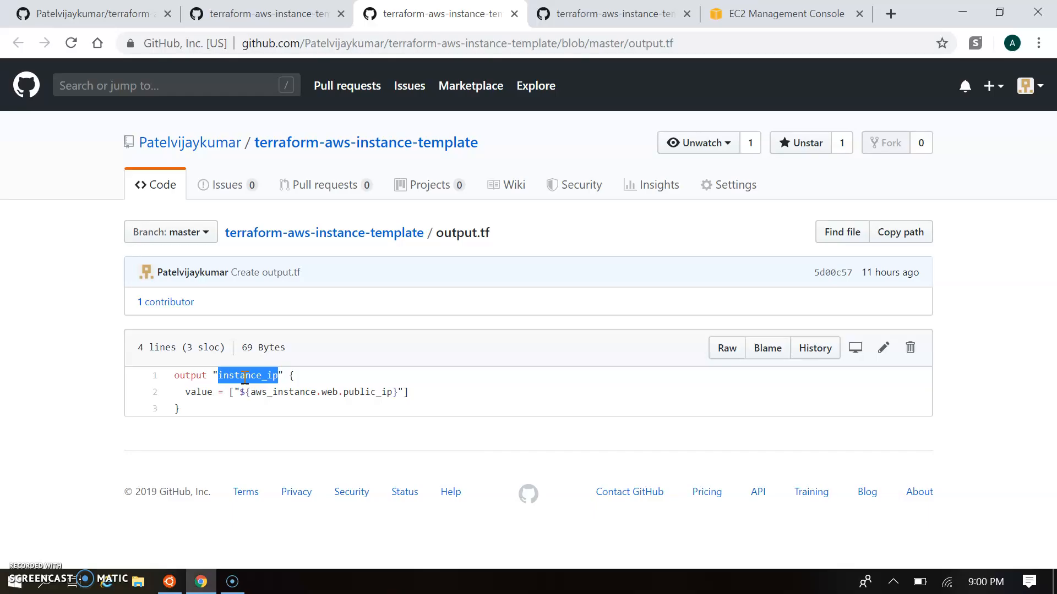
- Refresh the EC2 dashboard resources until one running instance and one volume appear
left_click(781, 13)
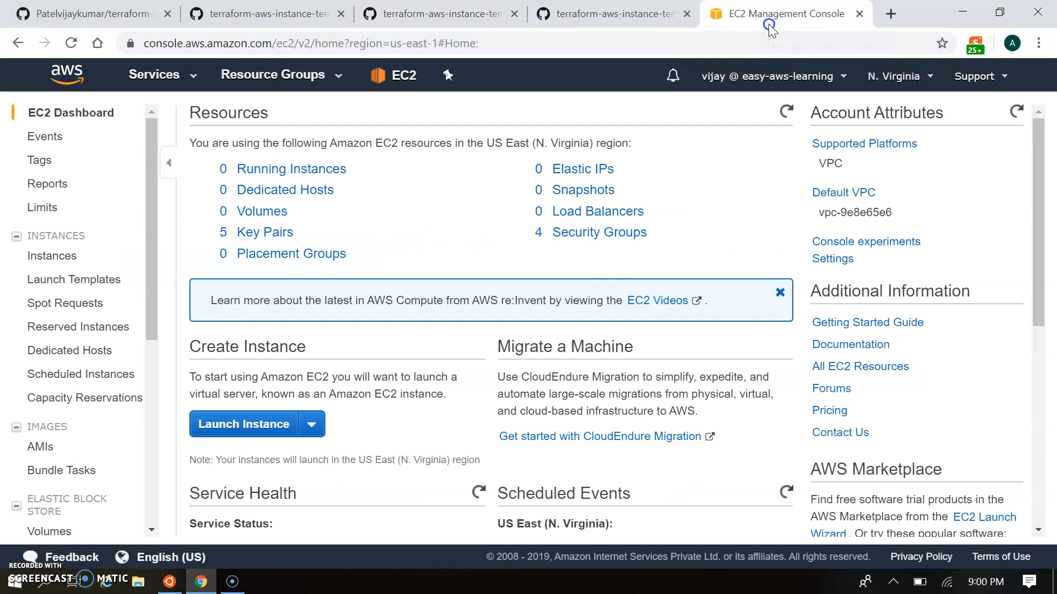
mouse_move(825, 116)
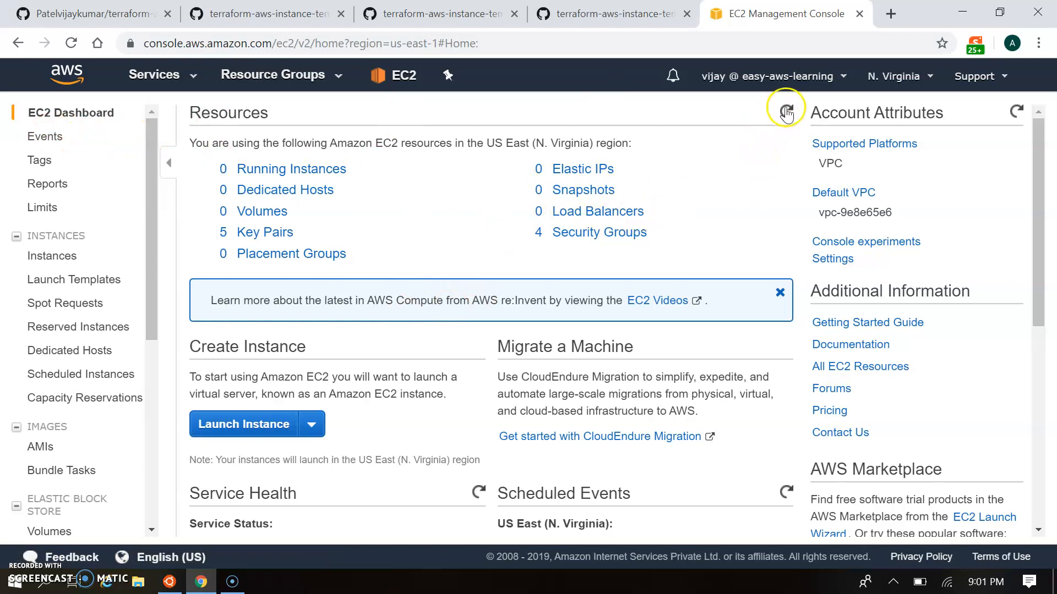
left_click(784, 109)
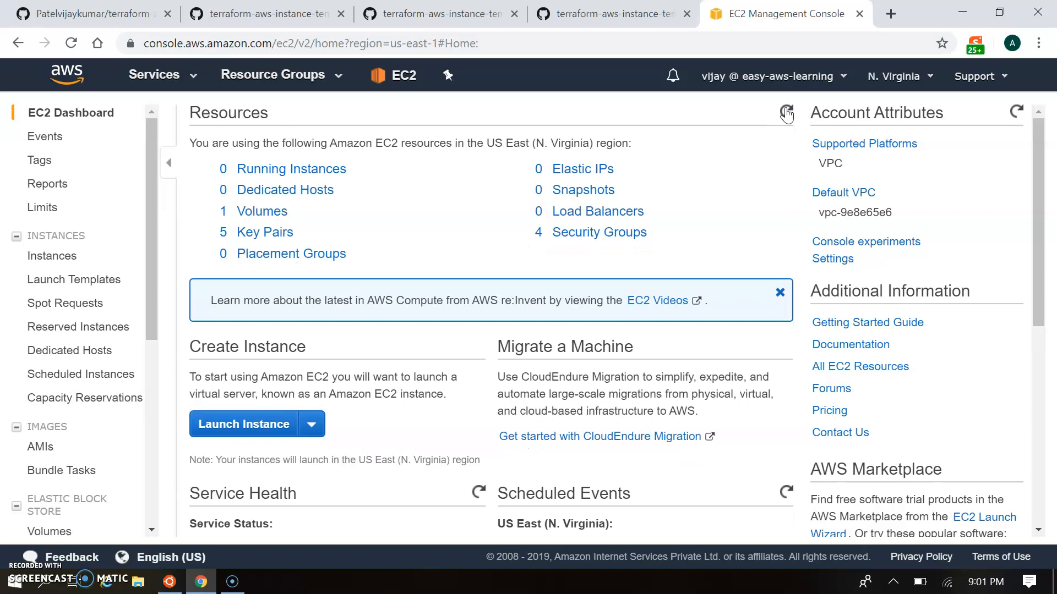
left_click(783, 111)
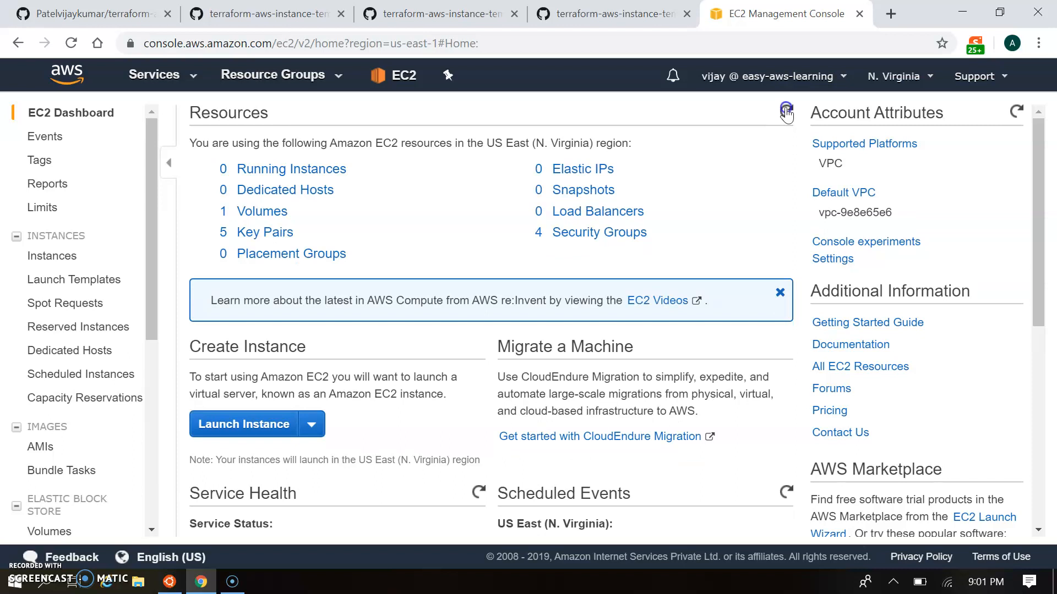
left_click(786, 110)
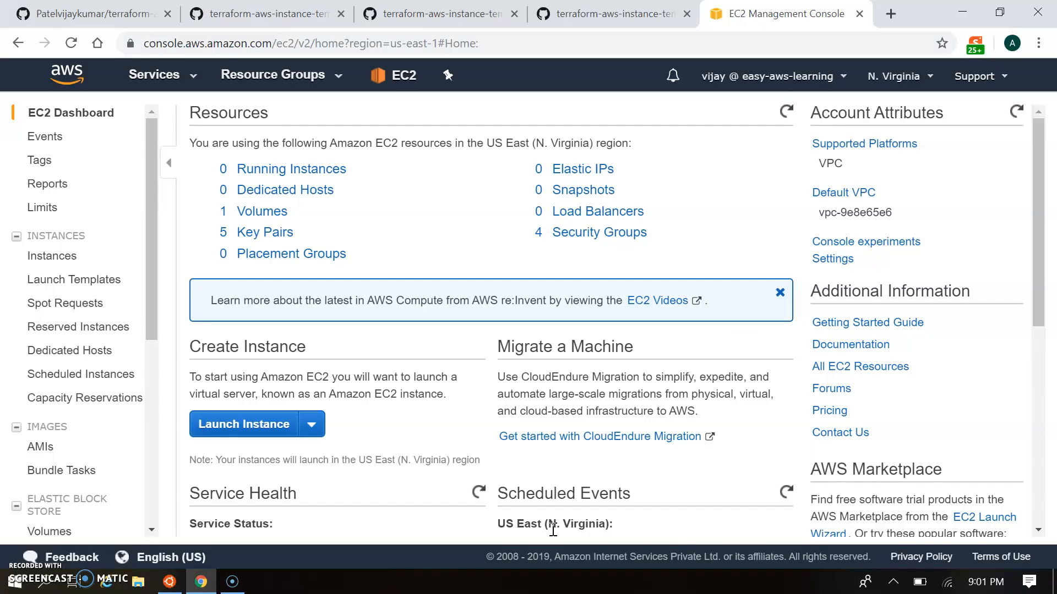
mouse_move(648, 376)
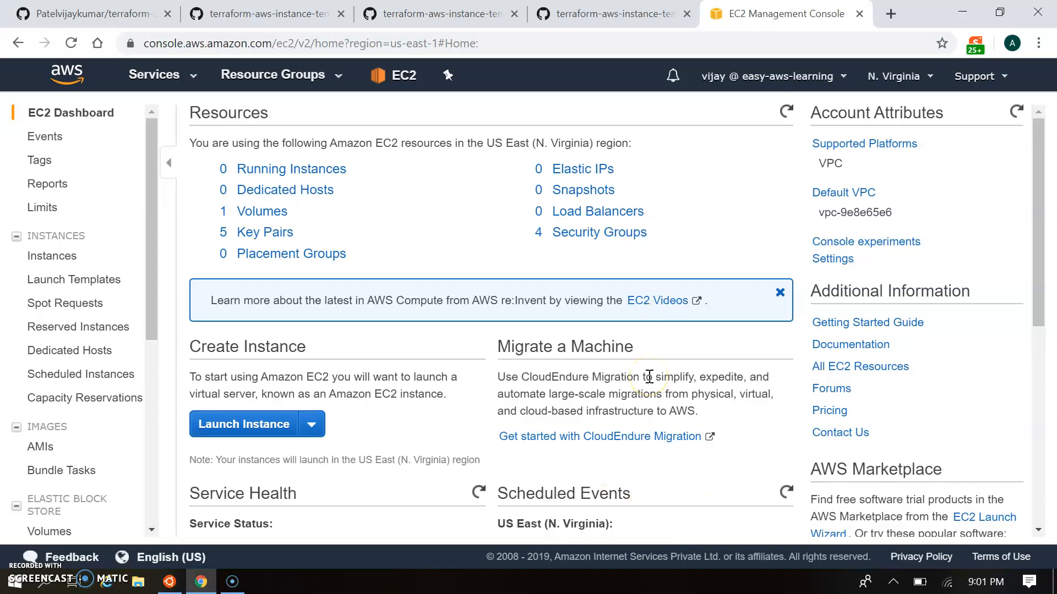
mouse_move(777, 135)
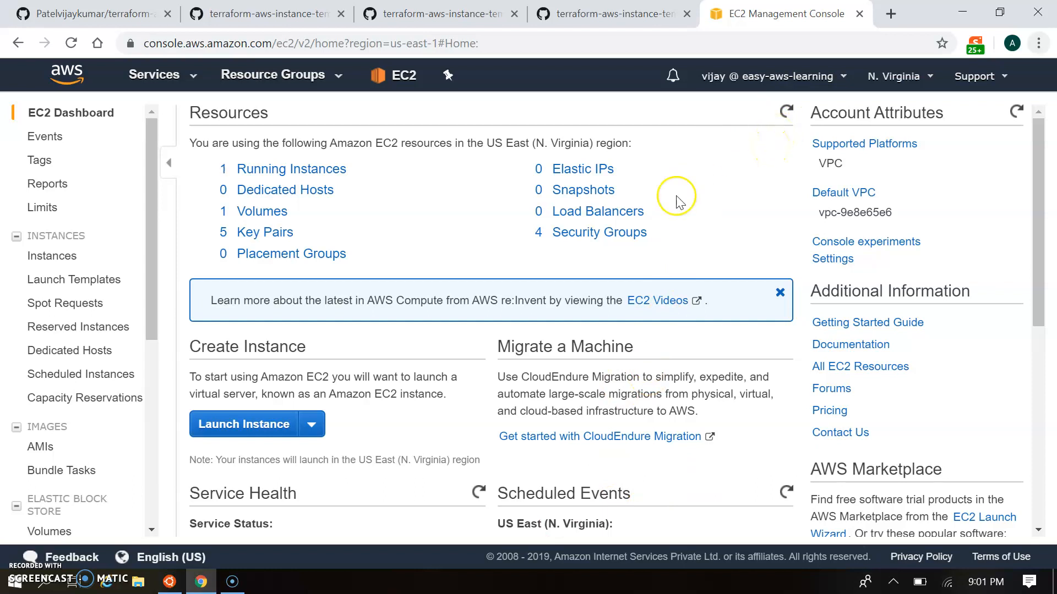
left_click(51, 256)
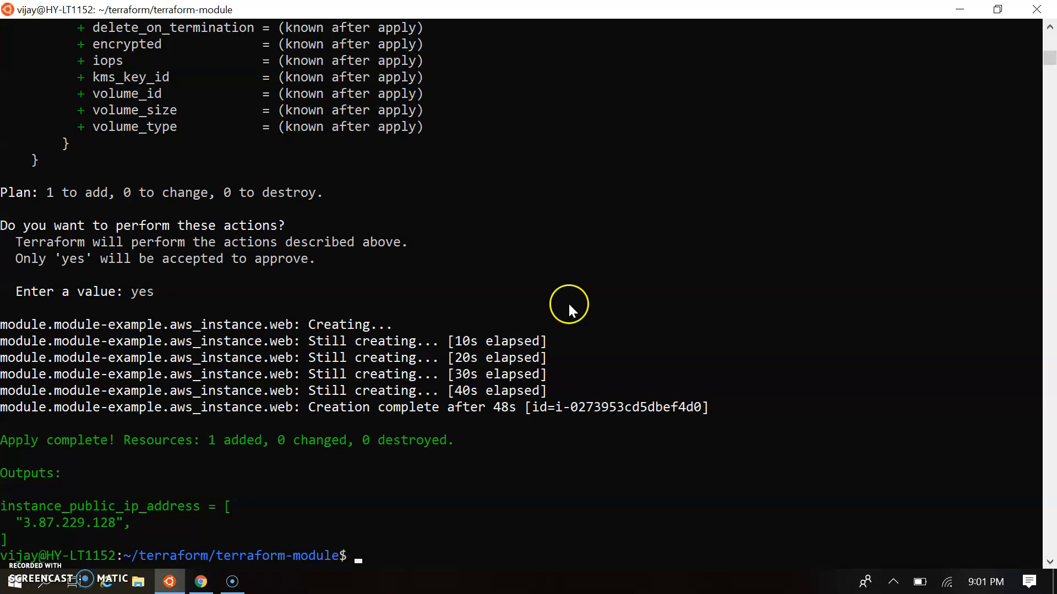
- Select the new instance id and the 3.87.229.128 public IP in the apply output
left_click_drag(534, 407, 701, 408)
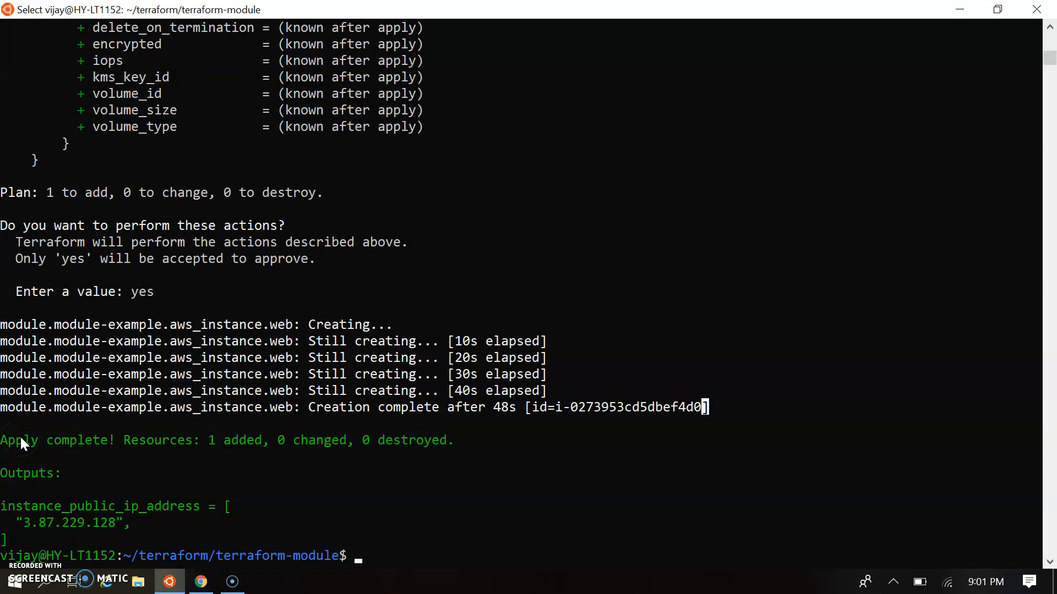
double_click(81, 506)
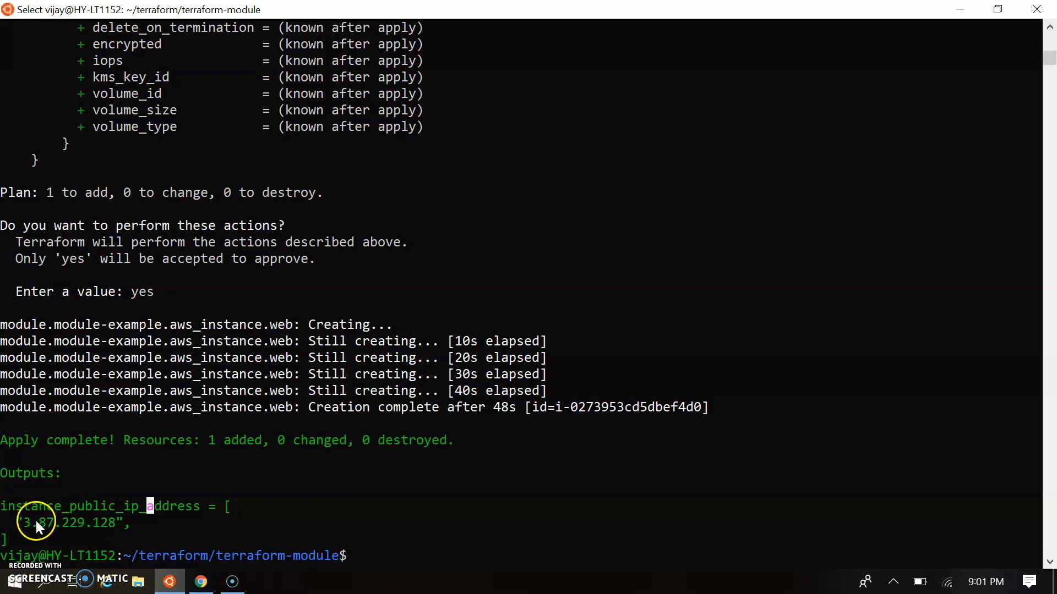
double_click(67, 523)
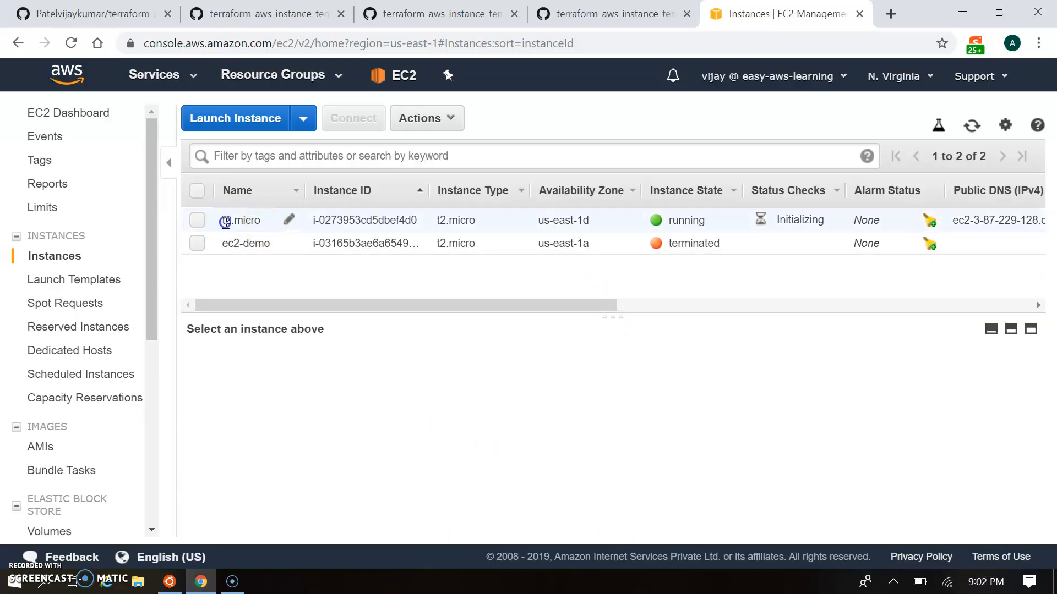
- Open the t2.micro instance's details and copy its public IP 3.87.229.128
left_click(198, 219)
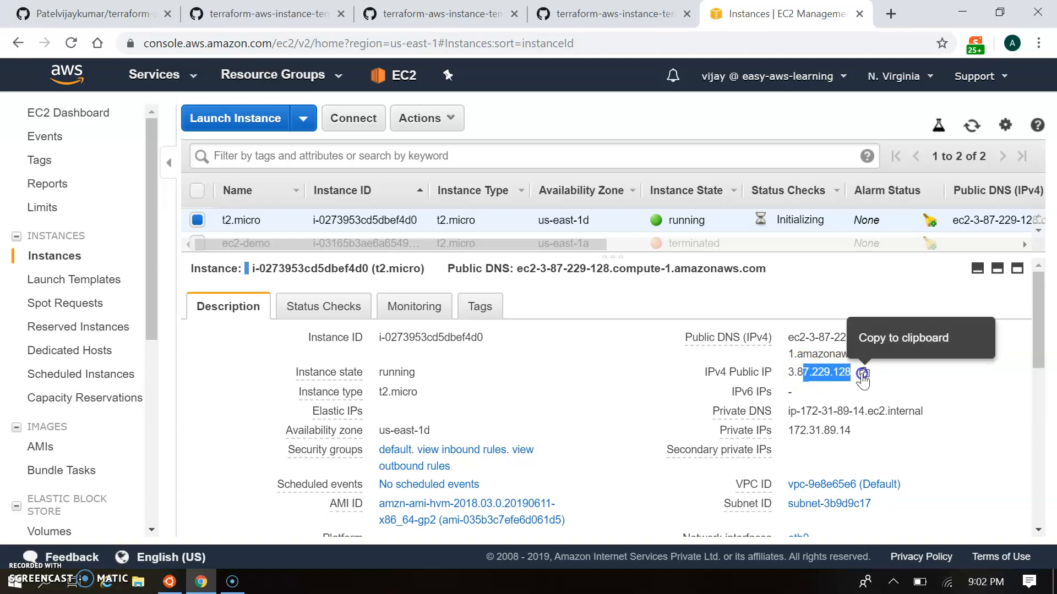
left_click(864, 373)
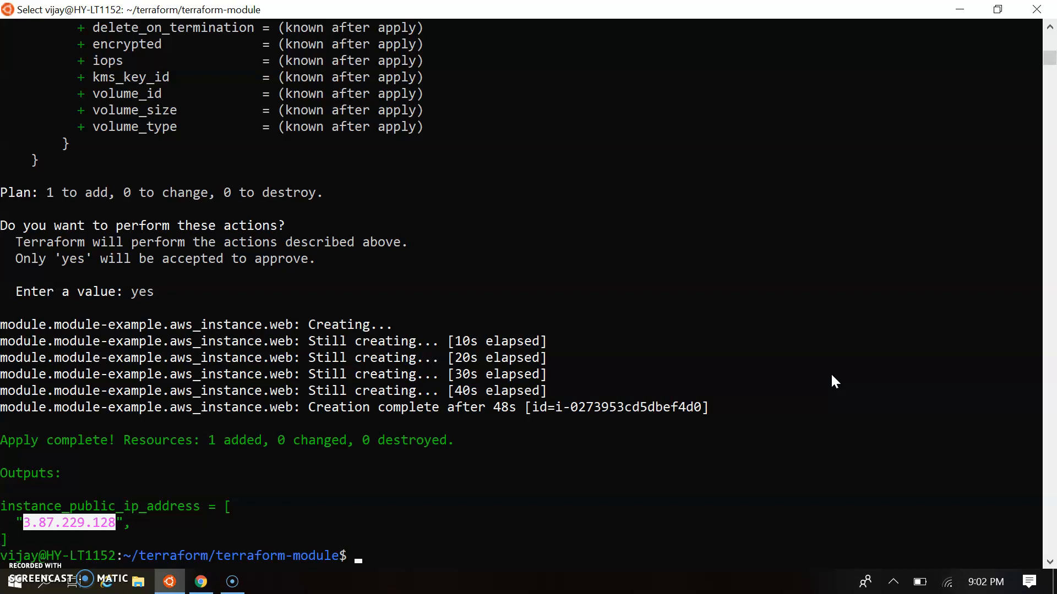
- Return to the terminal and begin typing a new command after comparing the IPs
type("v")
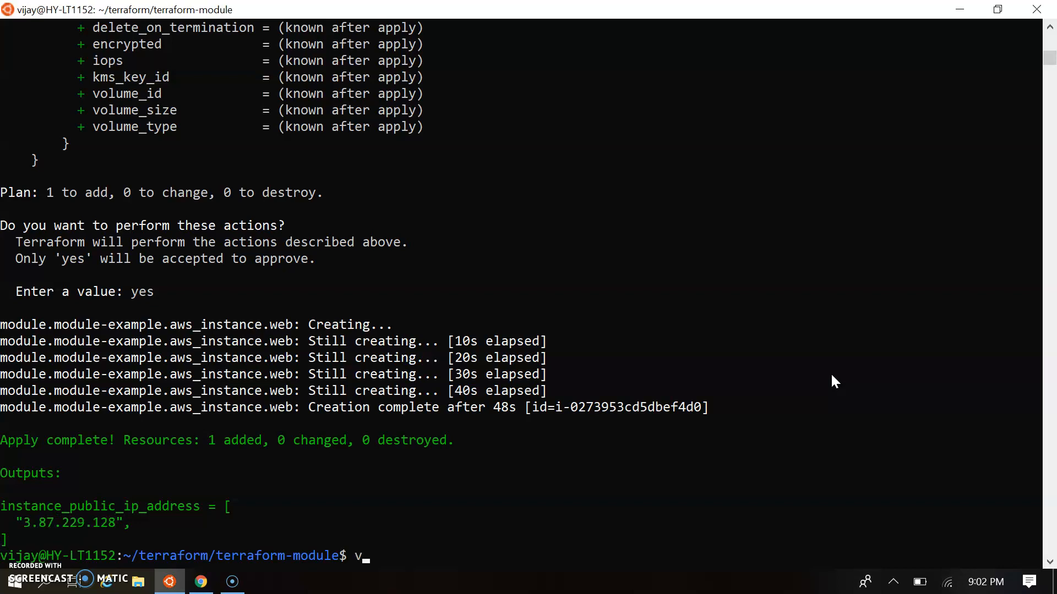